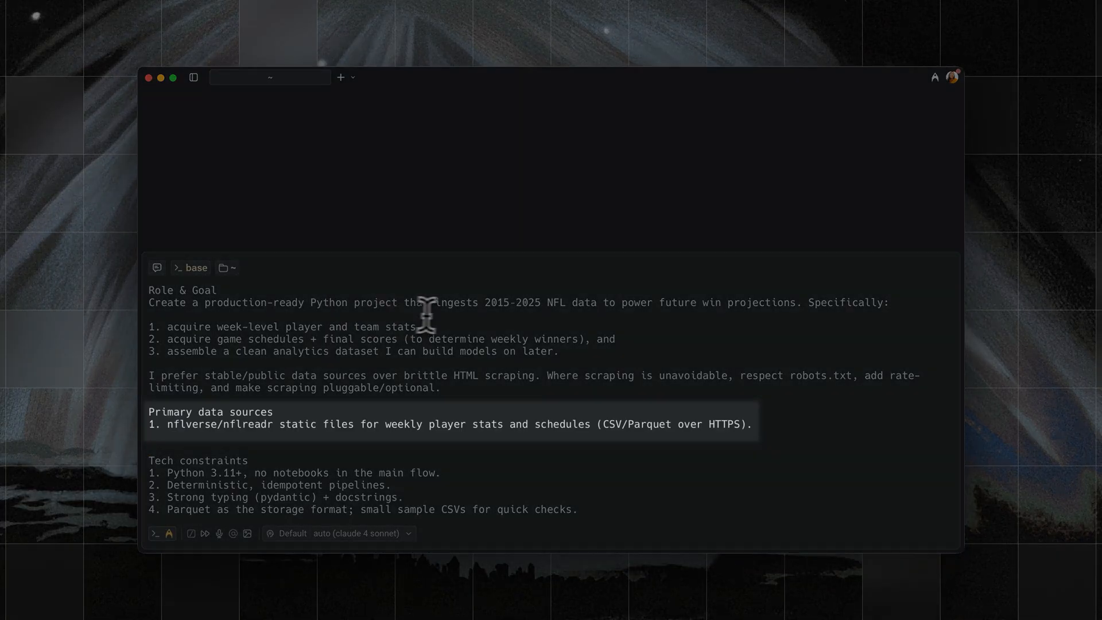
mouse_move(439, 311)
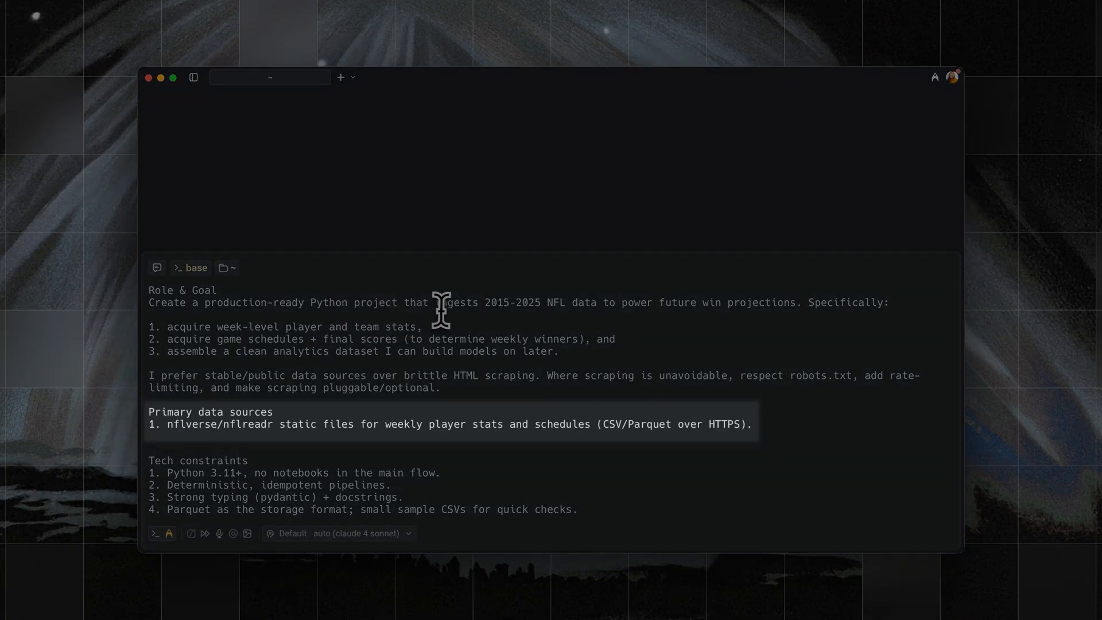
Scroll through the Strategic profile's models and permission settings in the Profile Editor.
scroll(down, 3)
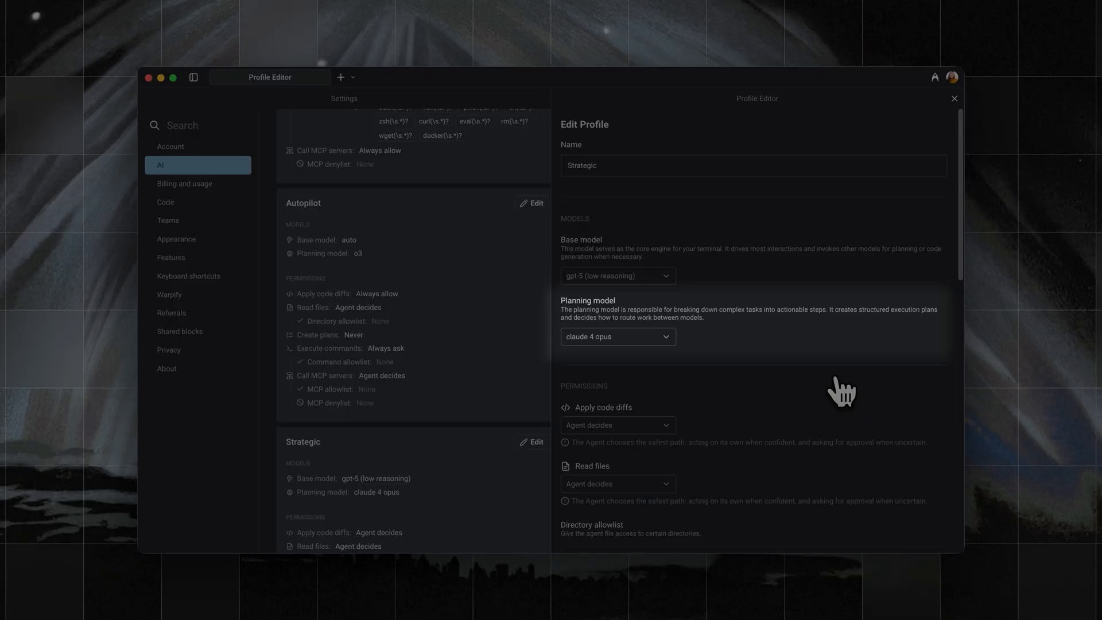
scroll(down, 3)
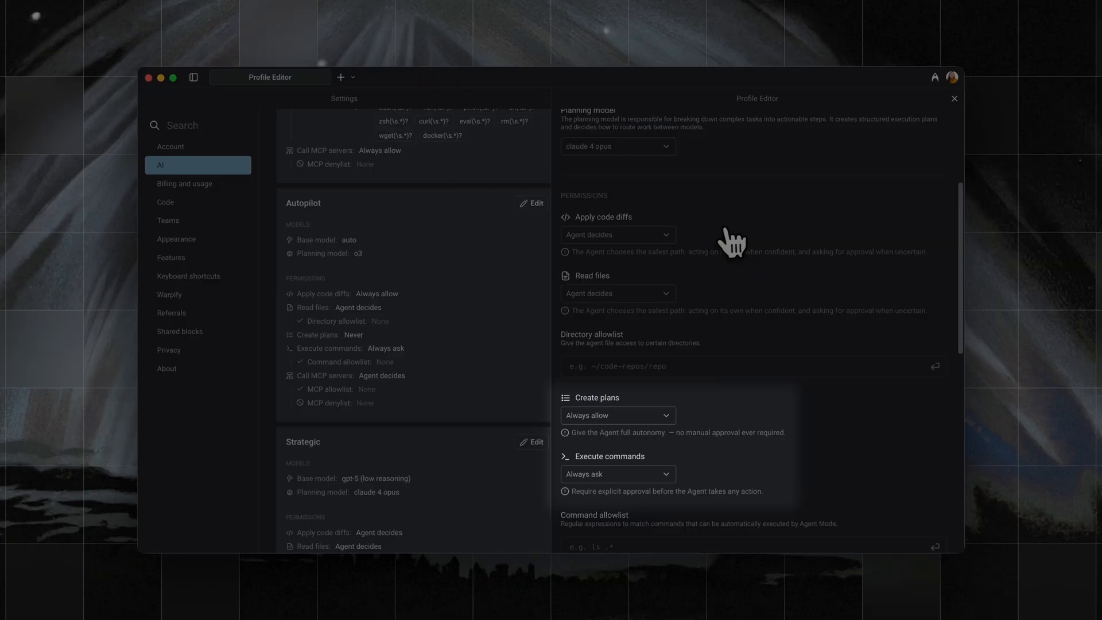
Submit the NFL predictor prompt with Strategic and read its repo, packaging and data-source questions.
click(269, 76)
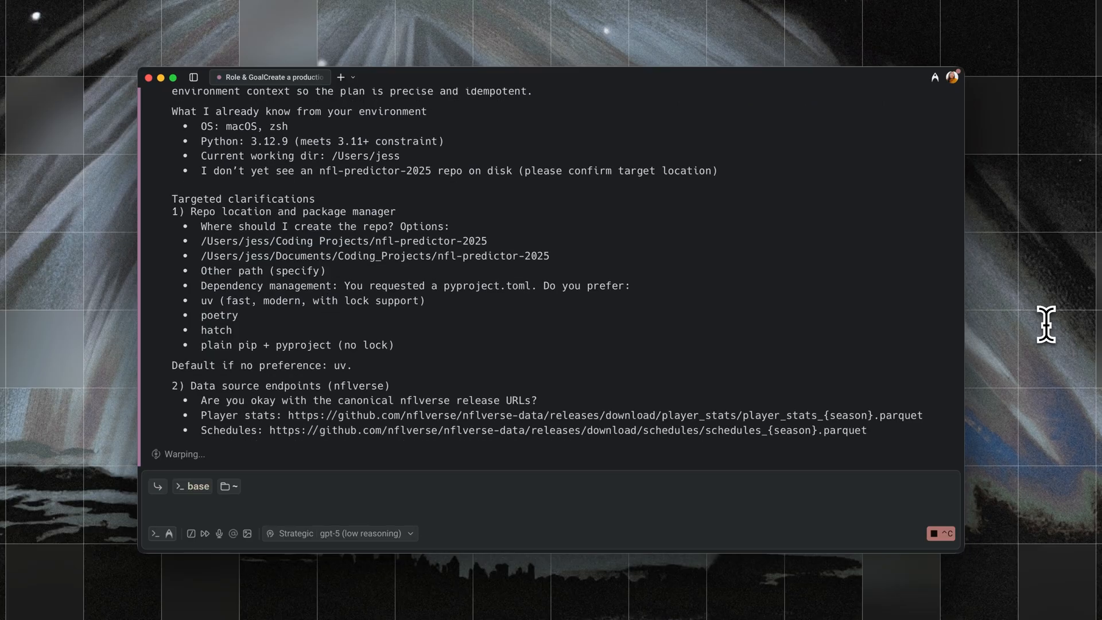
scroll(down, 3)
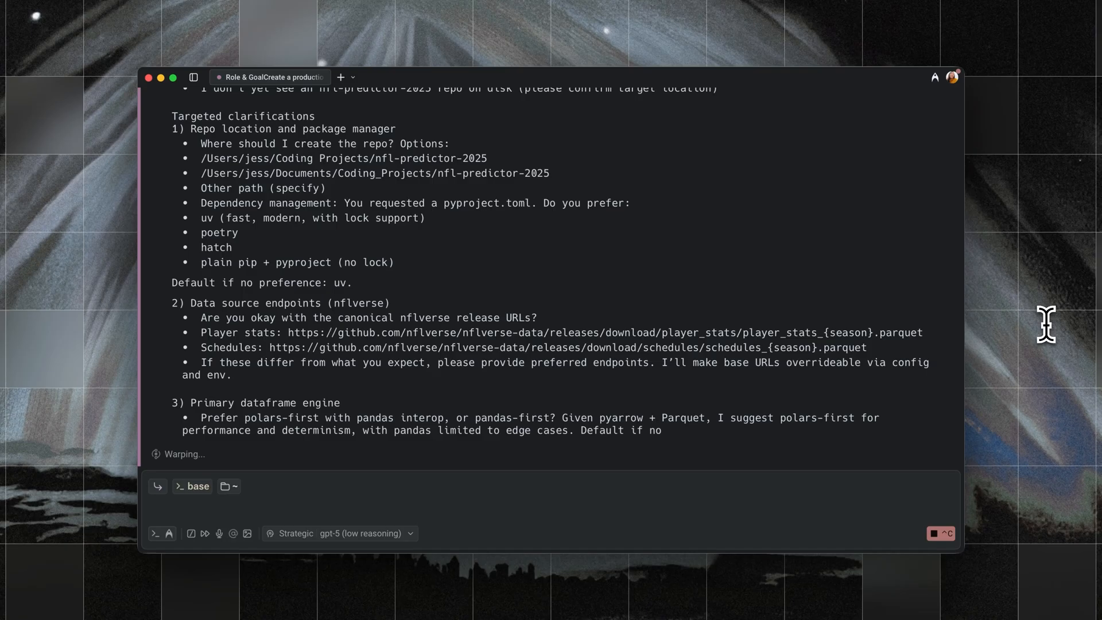
scroll(down, 3)
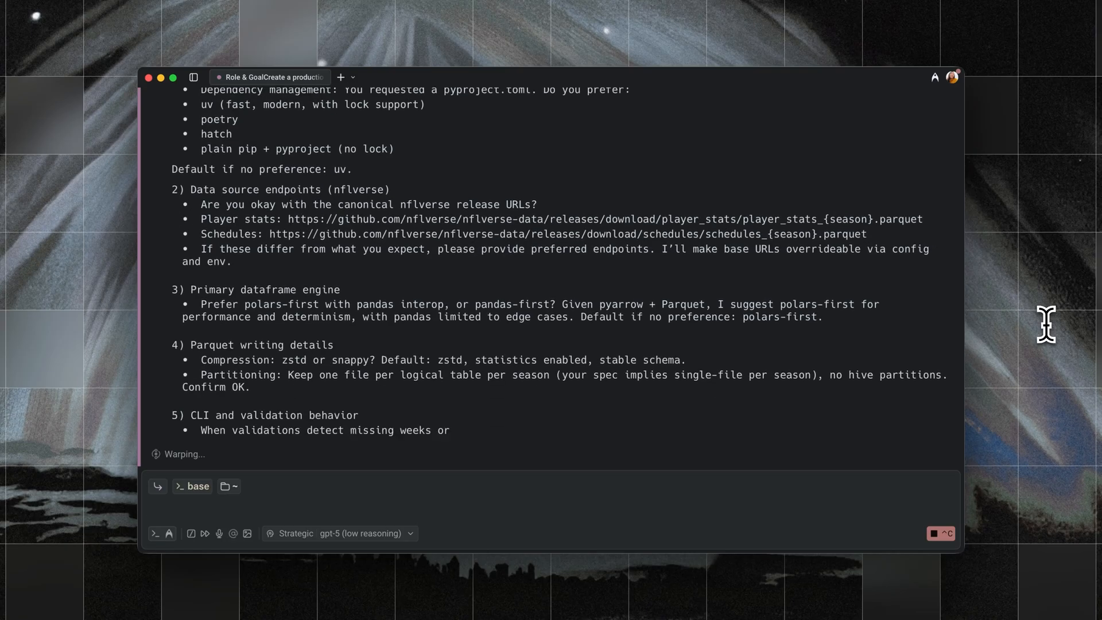
scroll(down, 3)
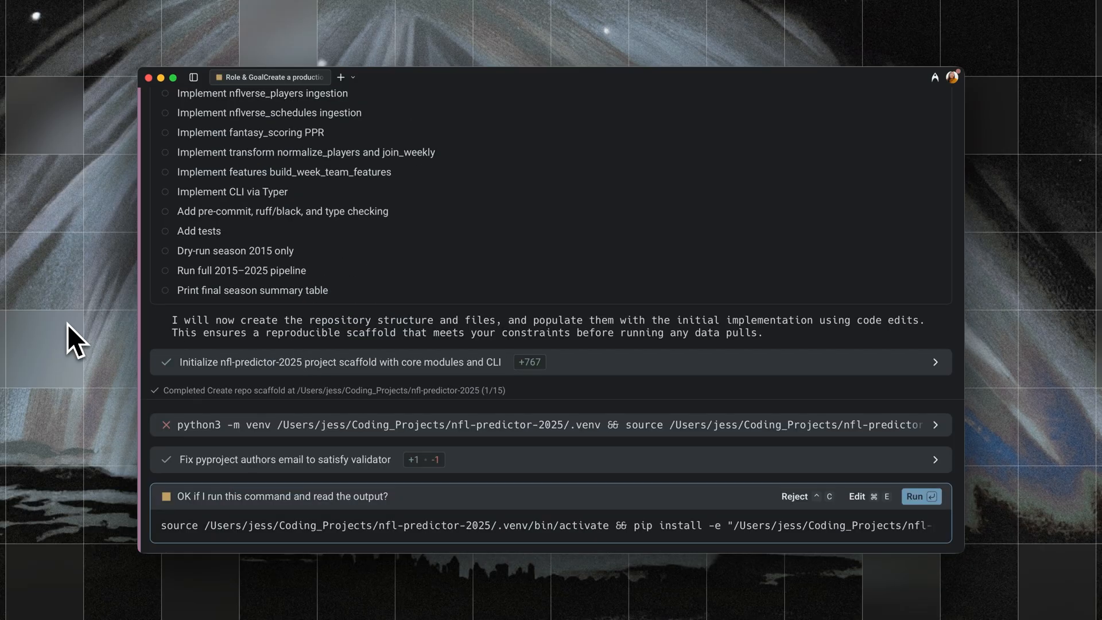
Approve running the install command for the nfl-predictor-2025 scaffold.
click(915, 496)
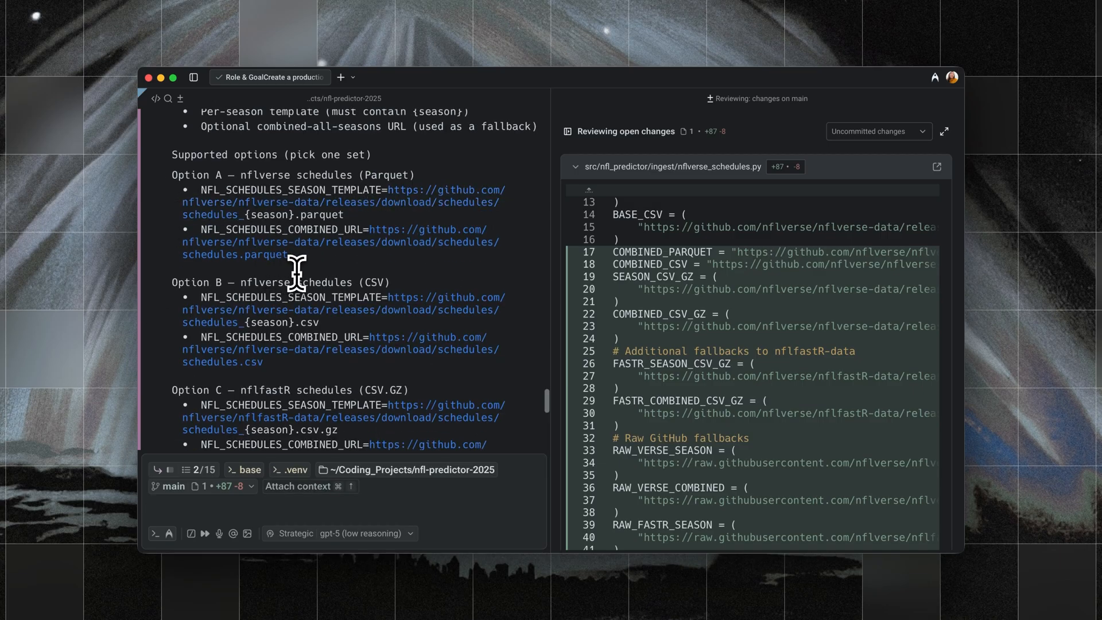
Reply 'Option B variable please' to the agent's schedules question.
scroll(down, 3)
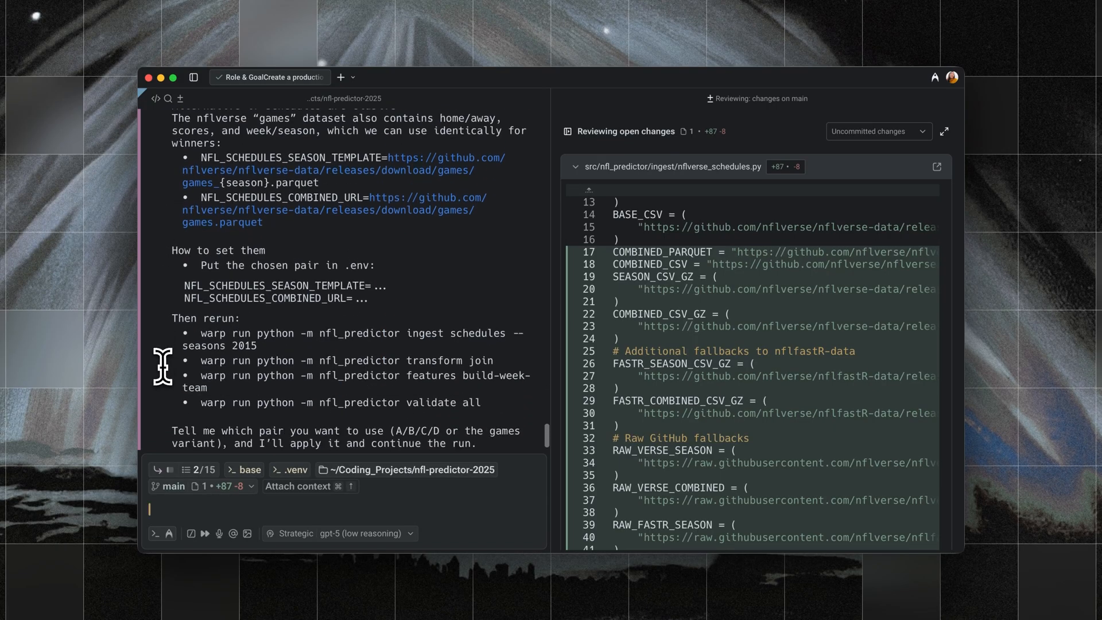
text(Option B variable please)
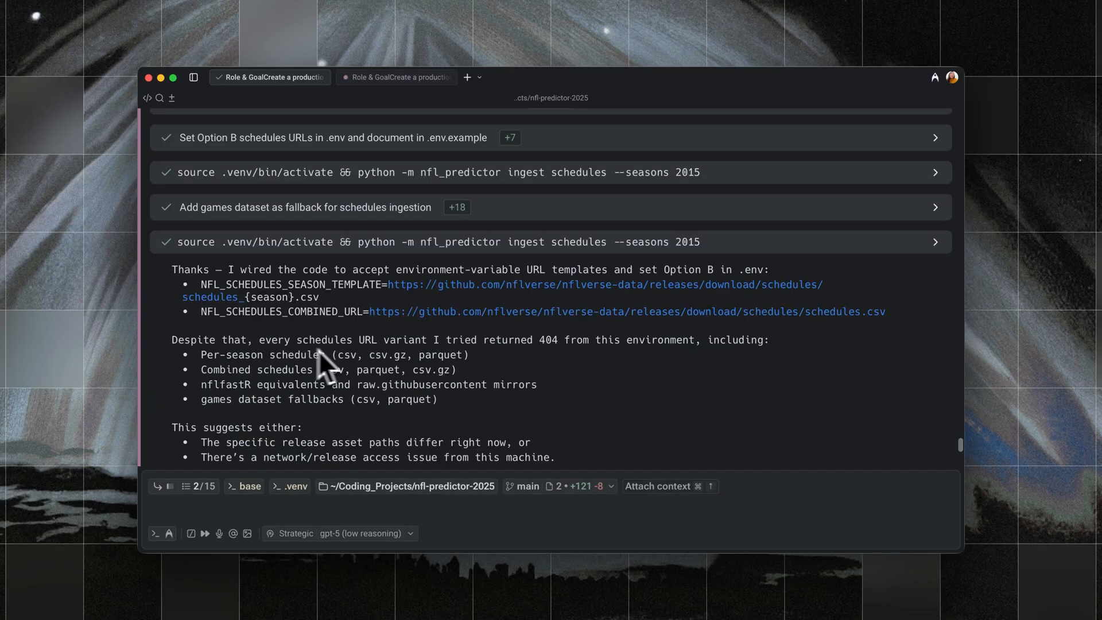
Read the agent's 404 schedules-URL report with its Option 1 and Option 2 alternatives.
scroll(down, 3)
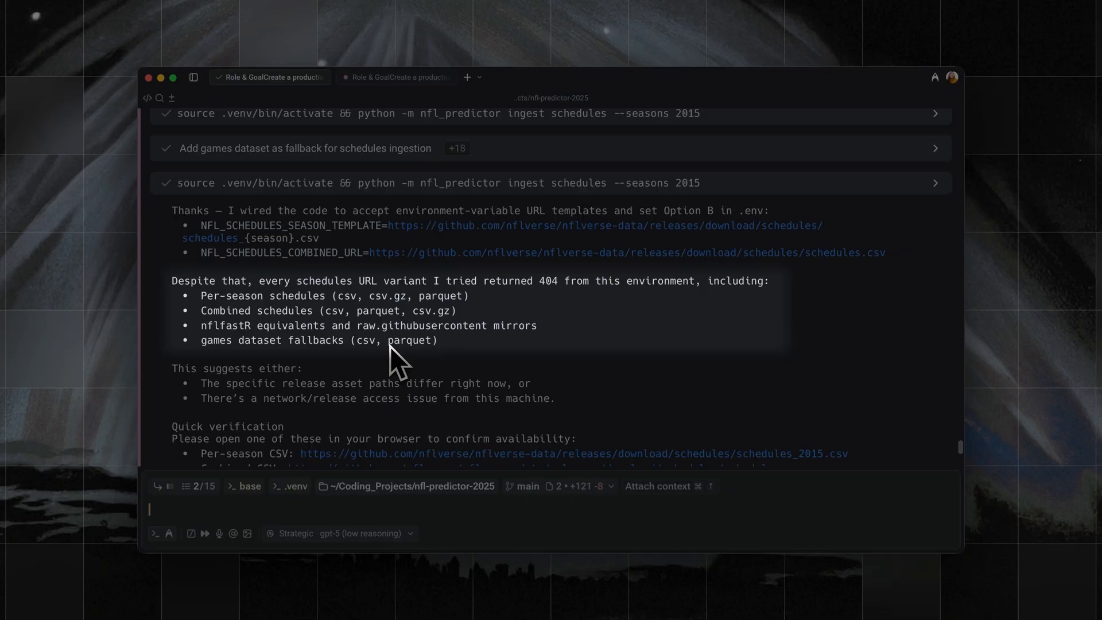
scroll(down, 3)
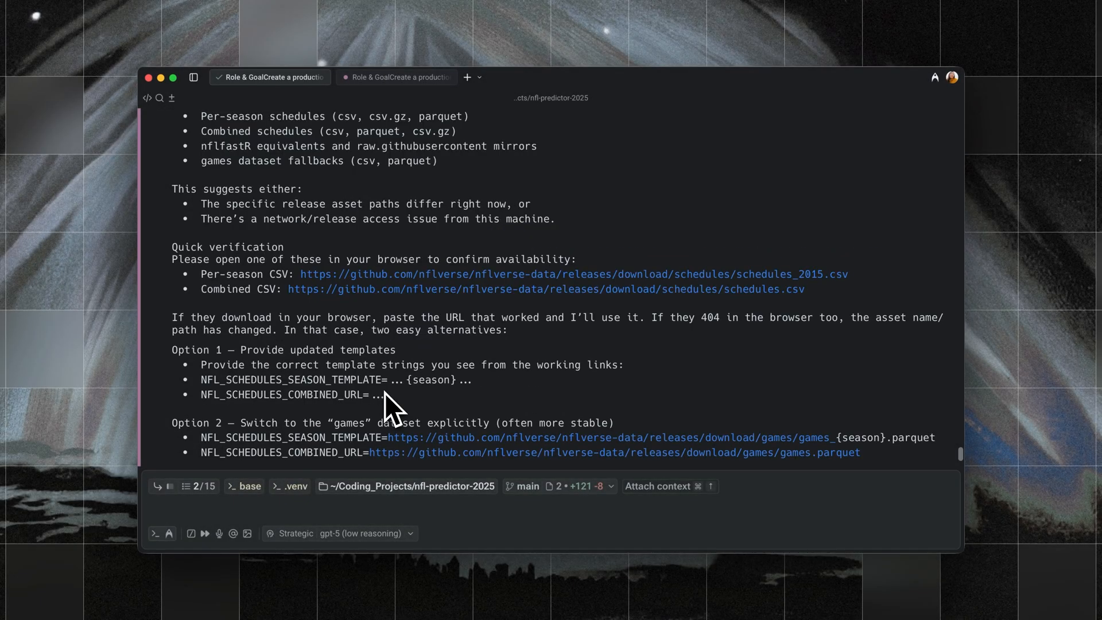
mouse_move(387, 362)
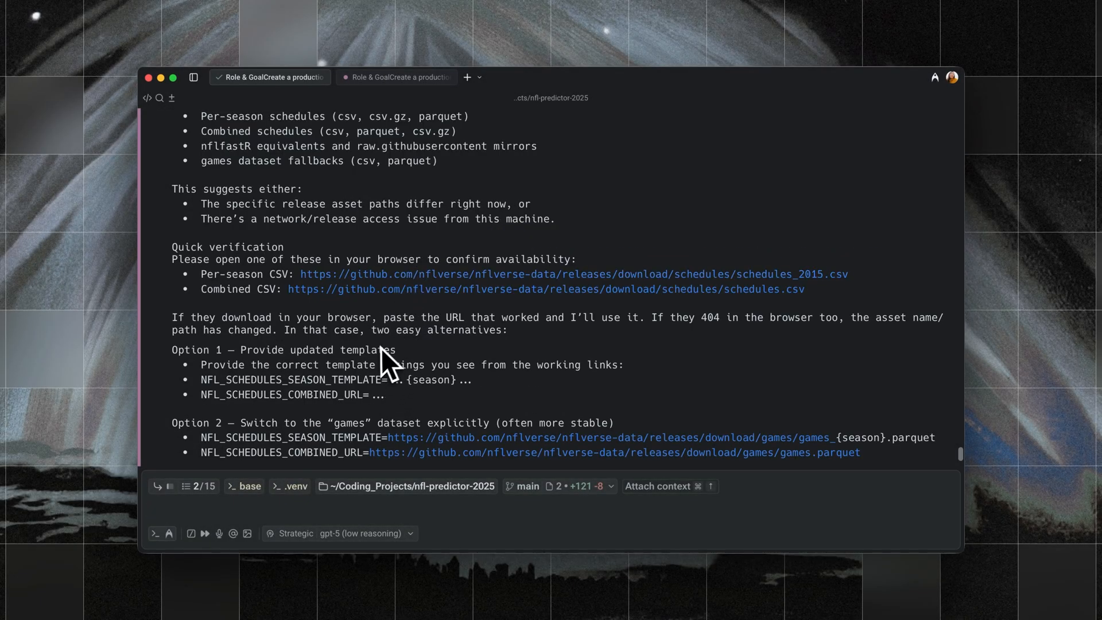
mouse_move(349, 222)
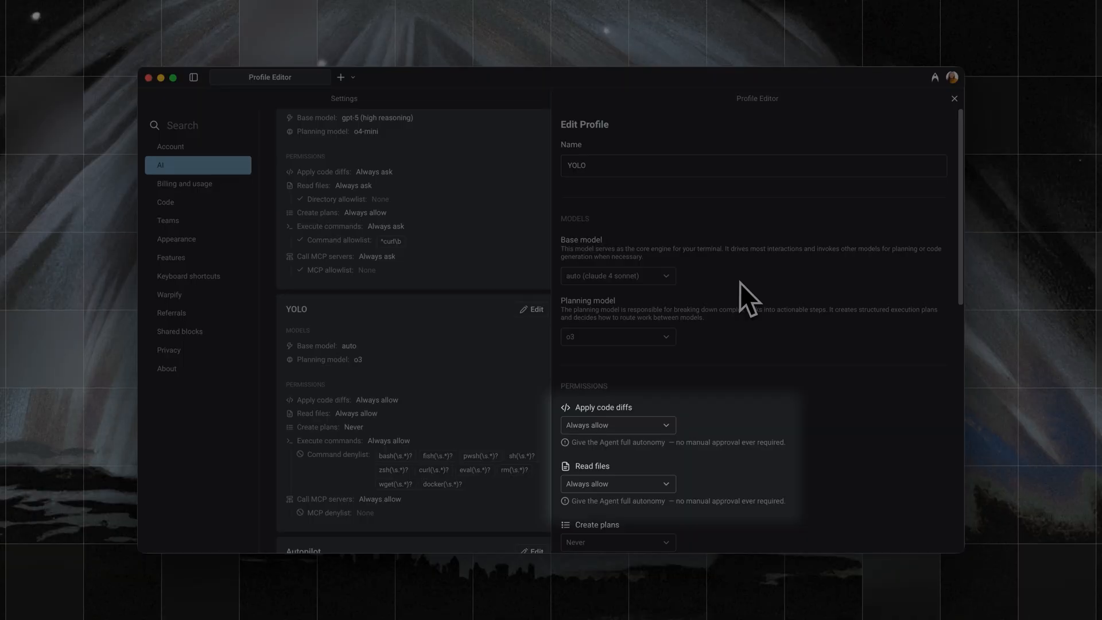
Scroll through YOLO's always-allow permissions versus Strategic's agent-decides permissions in the Profile Editor.
scroll(down, 3)
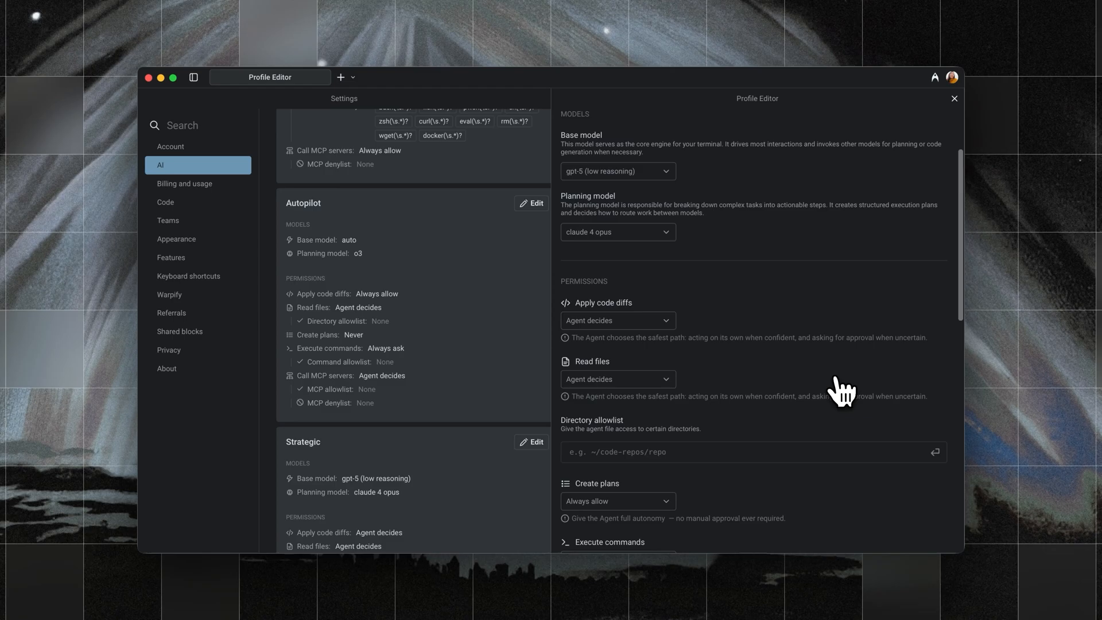
scroll(down, 3)
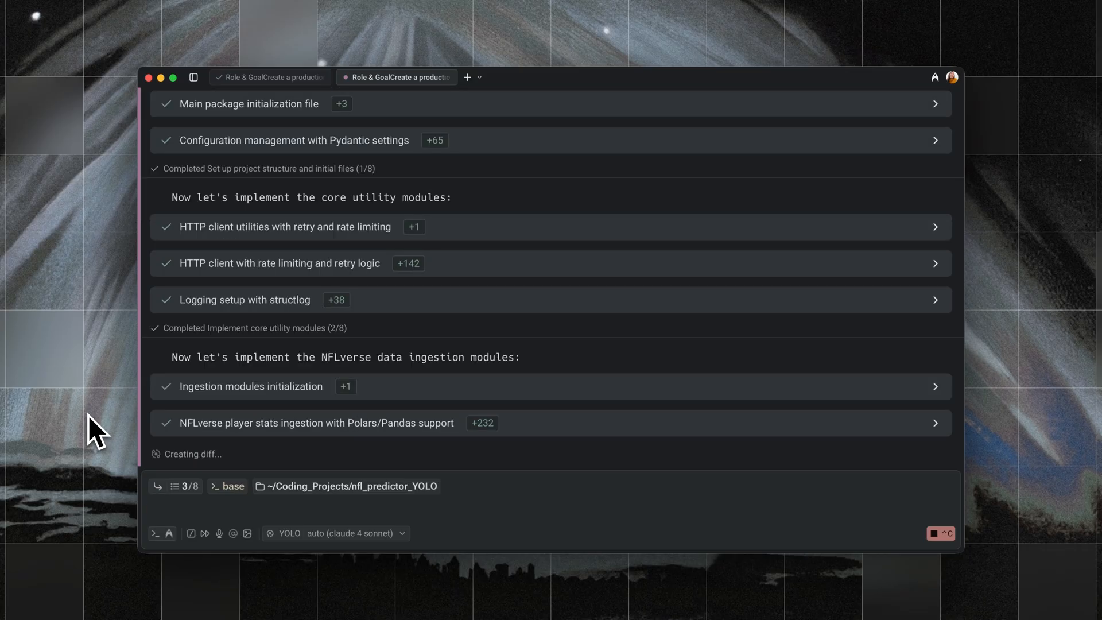
Watch YOLO auto-apply diffs for the utility, ingestion, PPR scoring and transform modules.
scroll(down, 3)
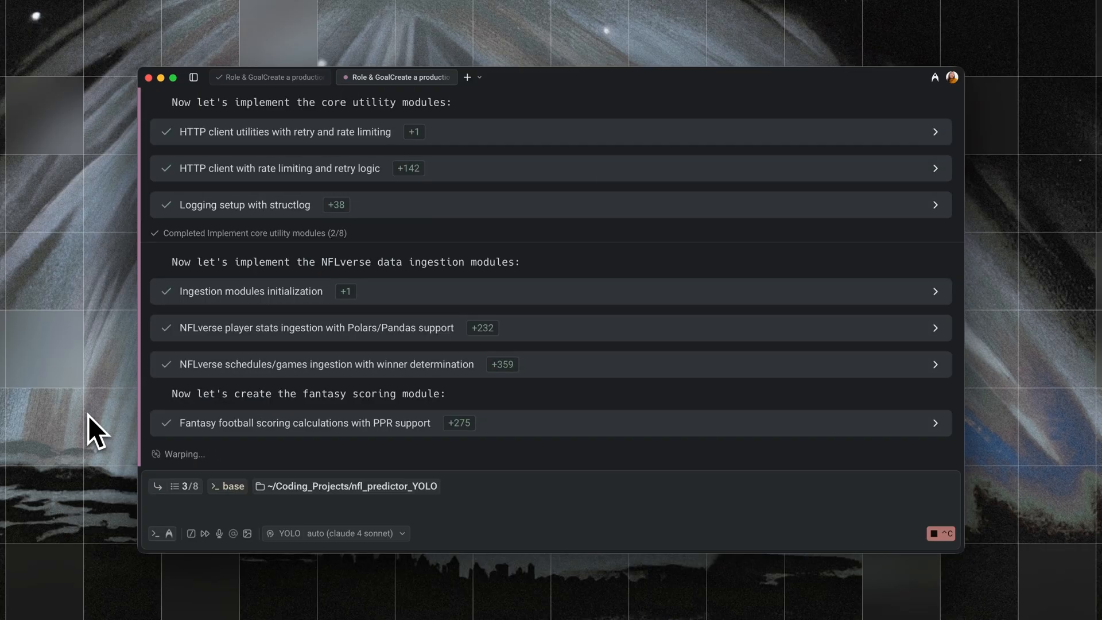
scroll(down, 3)
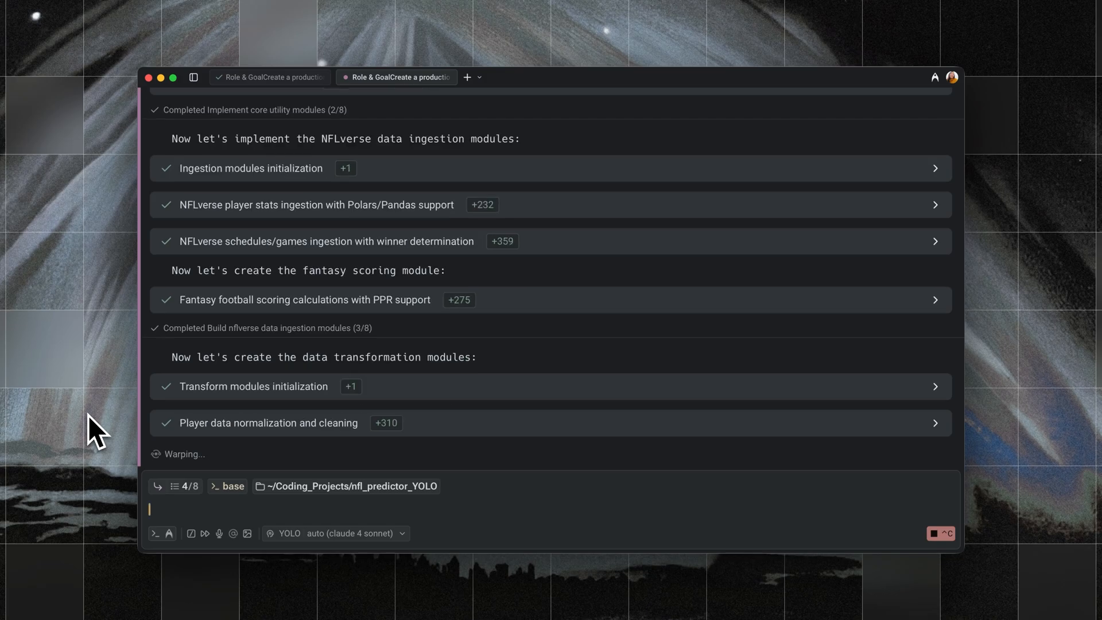
scroll(down, 3)
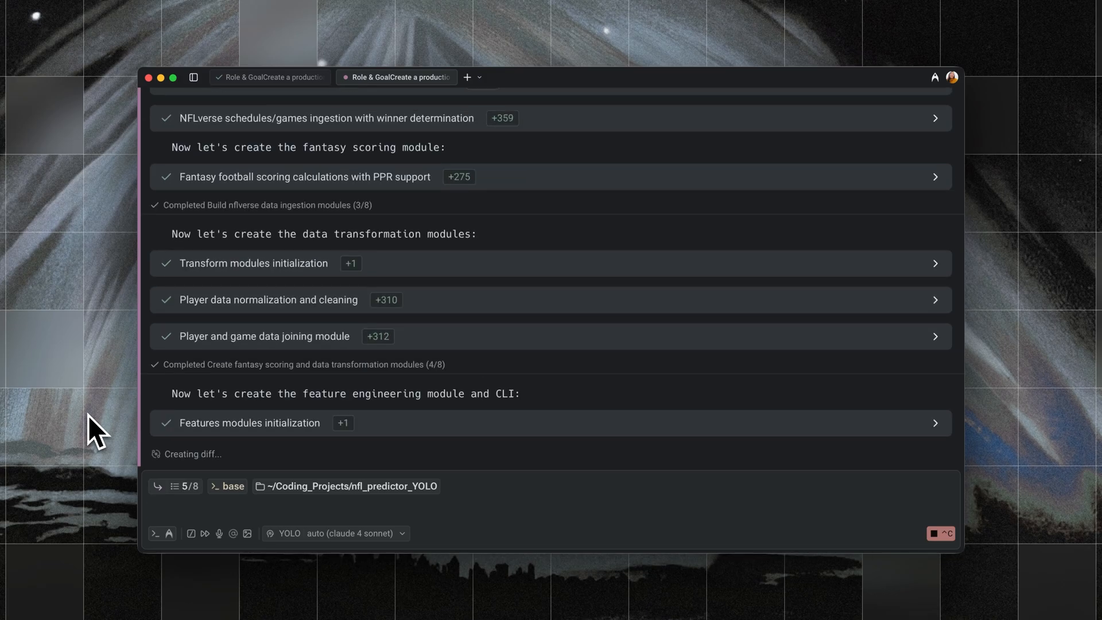
scroll(down, 3)
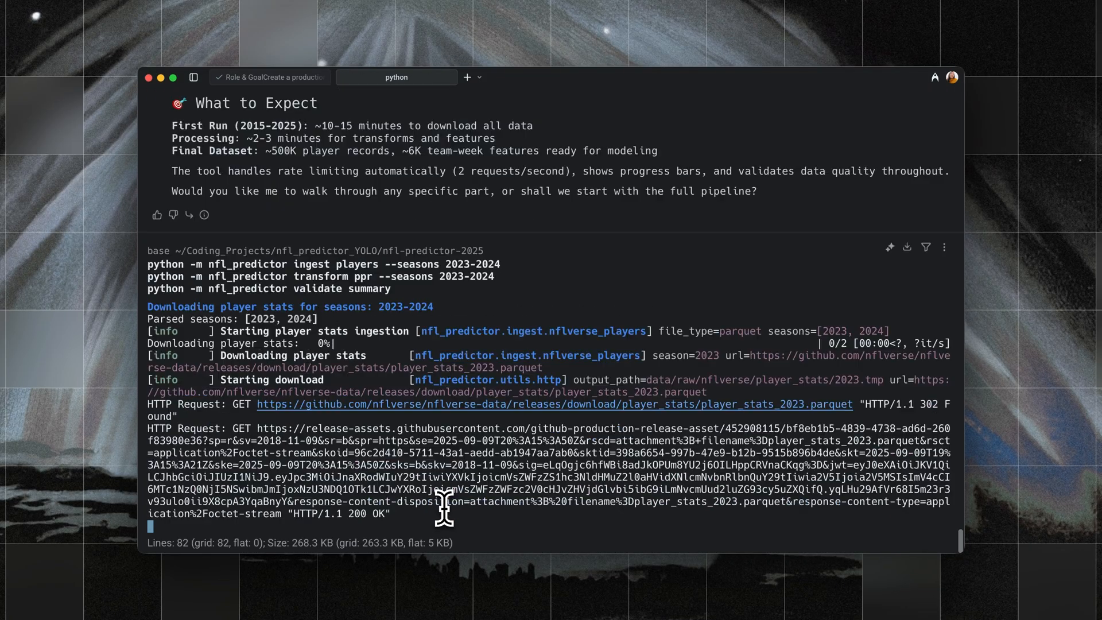
Scroll to the Player Weekly PPR Summary showing 11,250 rows for 2023–2024.
scroll(down, 3)
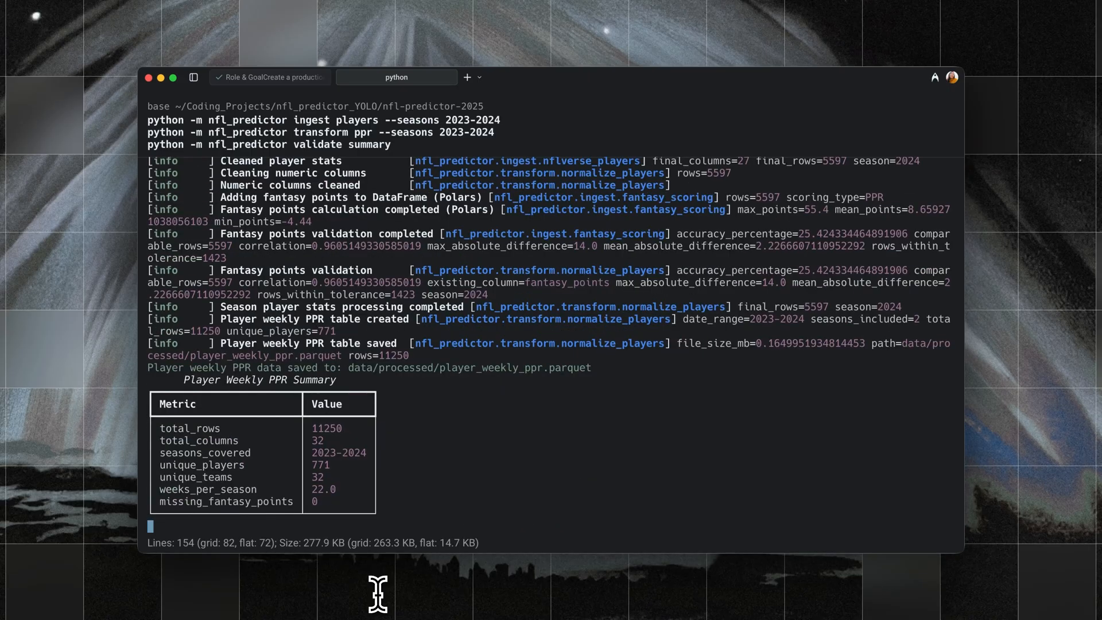